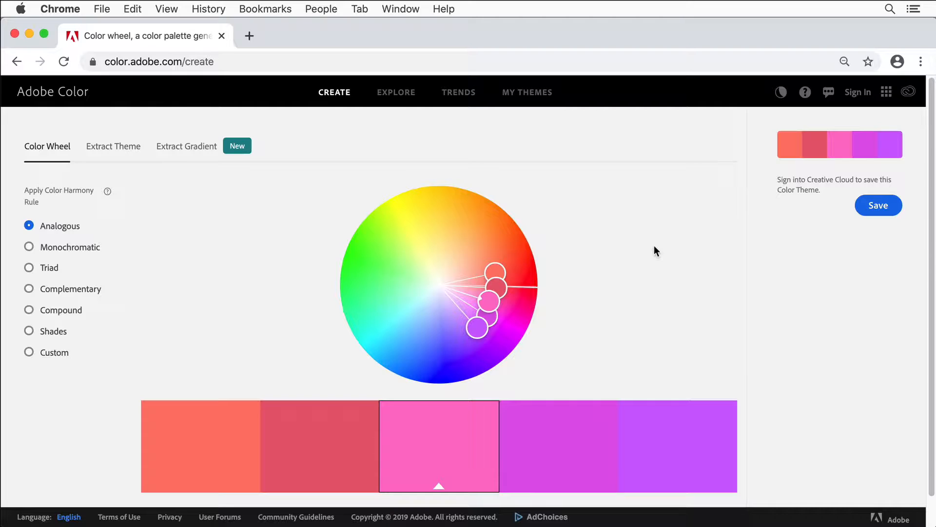
mouse_move(108, 191)
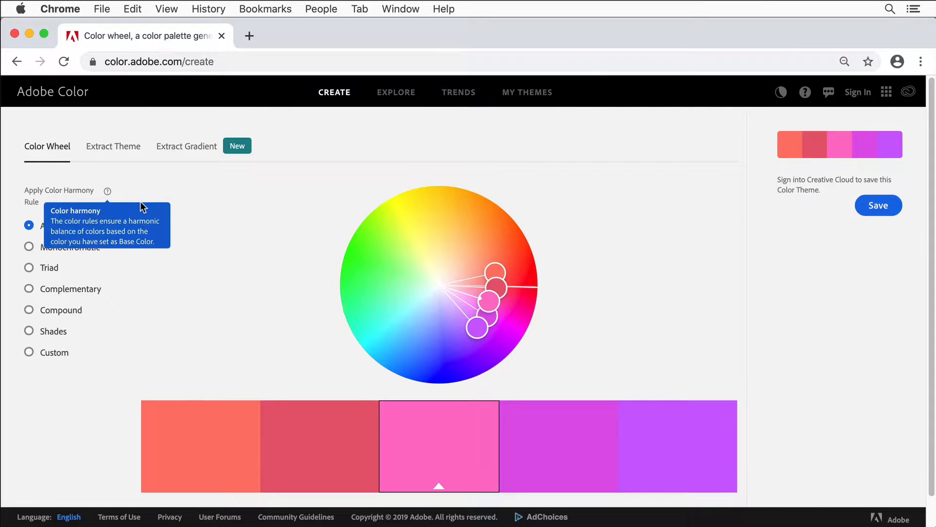
mouse_move(284, 199)
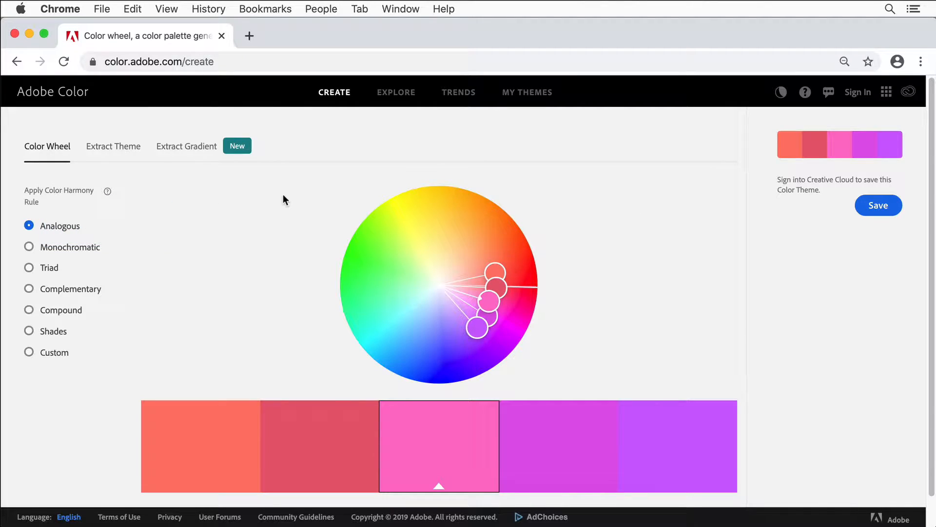
mouse_move(304, 196)
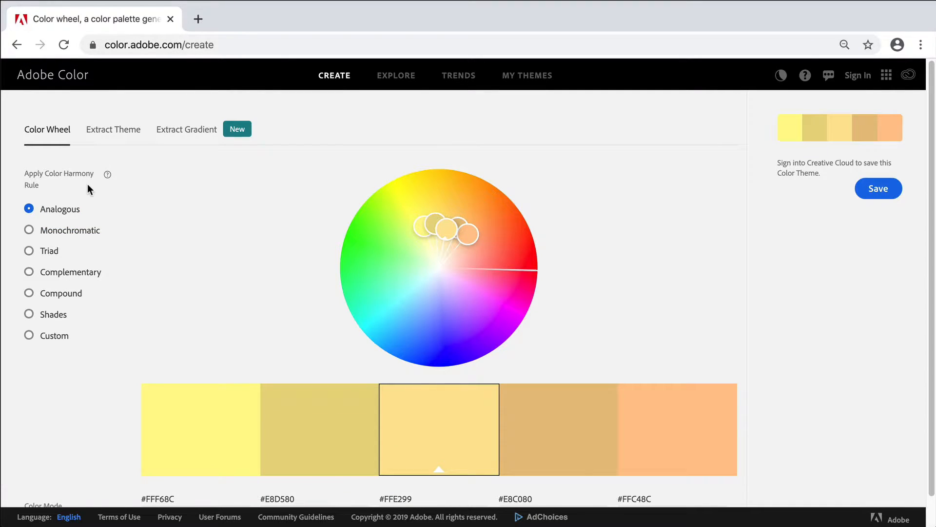
mouse_move(64, 223)
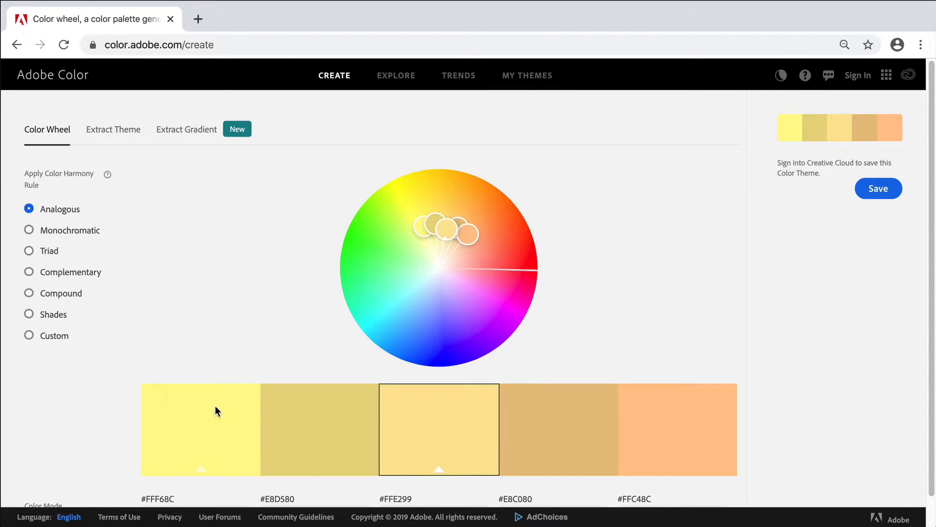
mouse_move(181, 389)
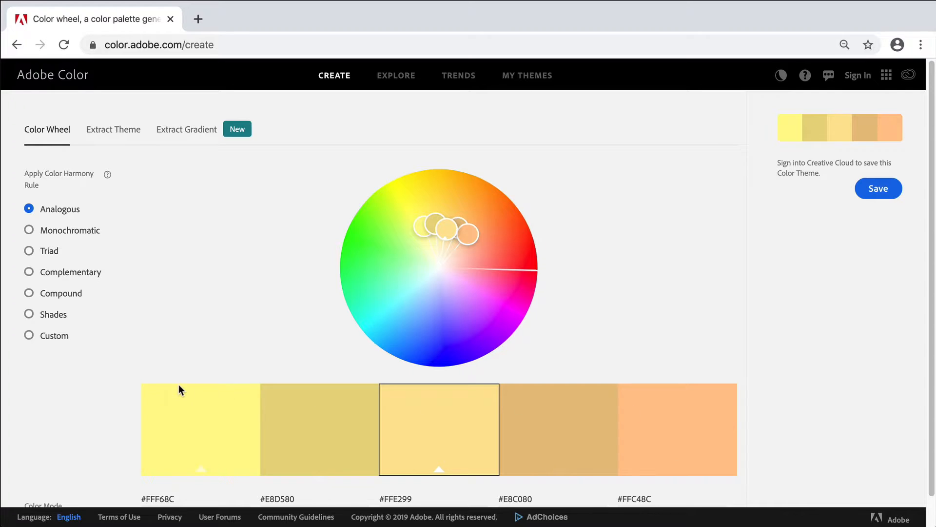
mouse_move(449, 422)
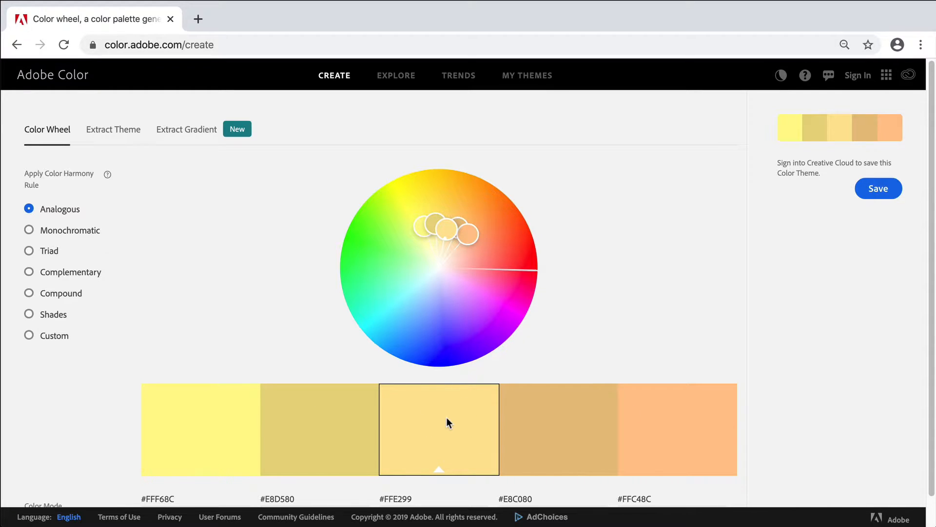
mouse_move(437, 471)
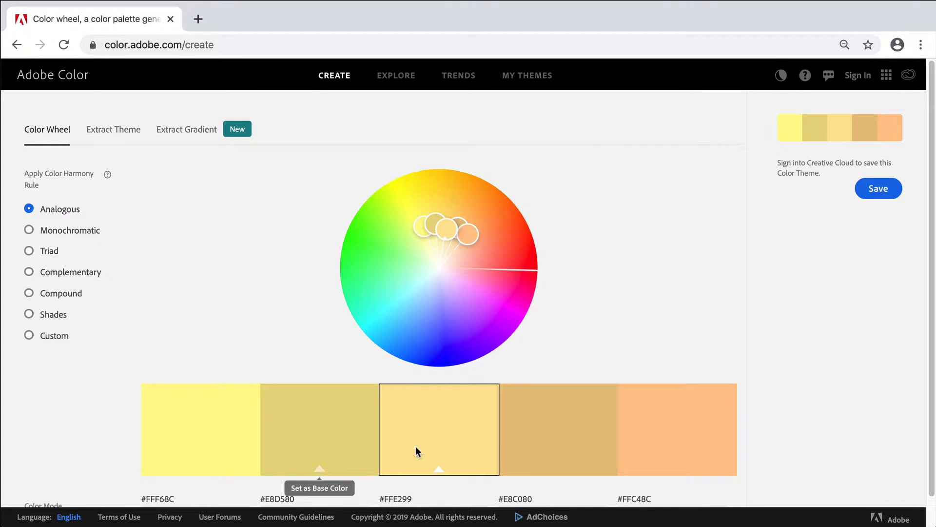
mouse_move(441, 222)
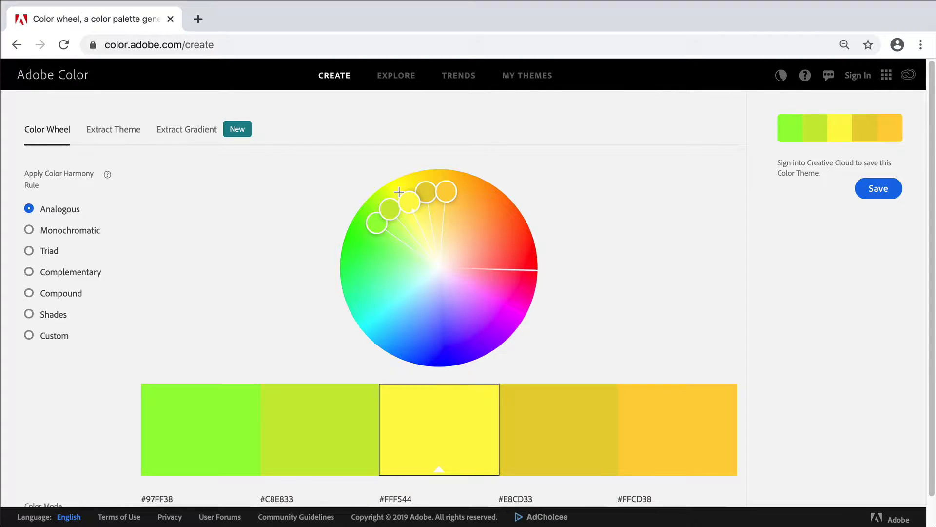
- Drag the base color marker so the analogous palette spans green, yellow and orange
left_click_drag(399, 192, 385, 201)
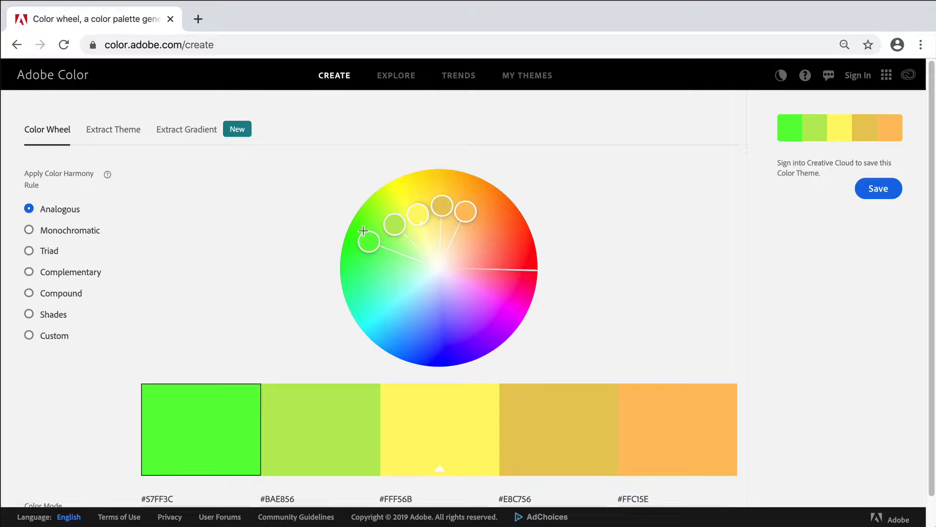
mouse_move(348, 225)
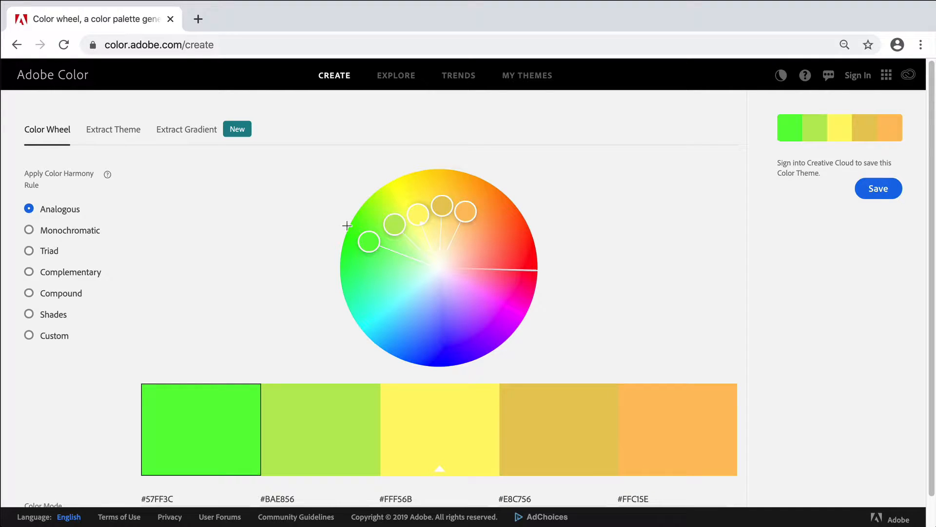
- Apply the Monochromatic harmony rule, giving a brown-and-orange theme
left_click(29, 231)
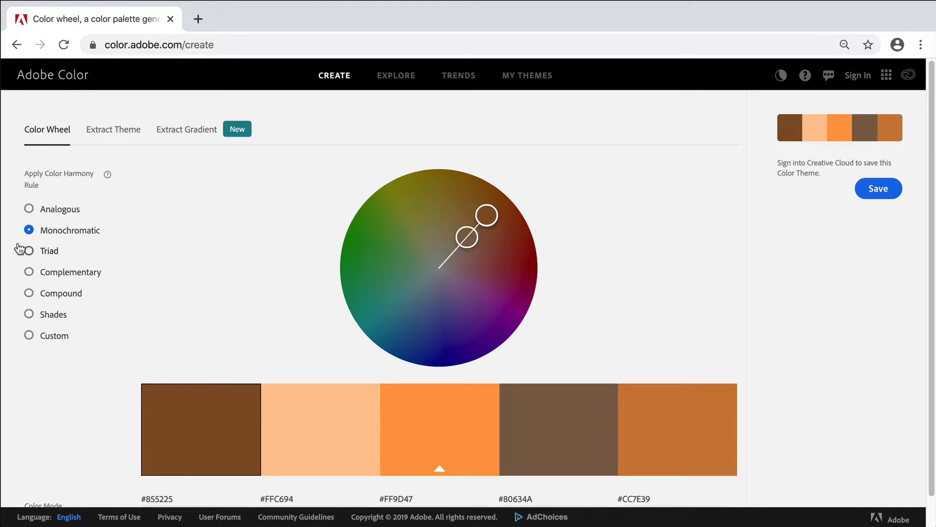
- Apply the Triad harmony rule to the color wheel
left_click(29, 251)
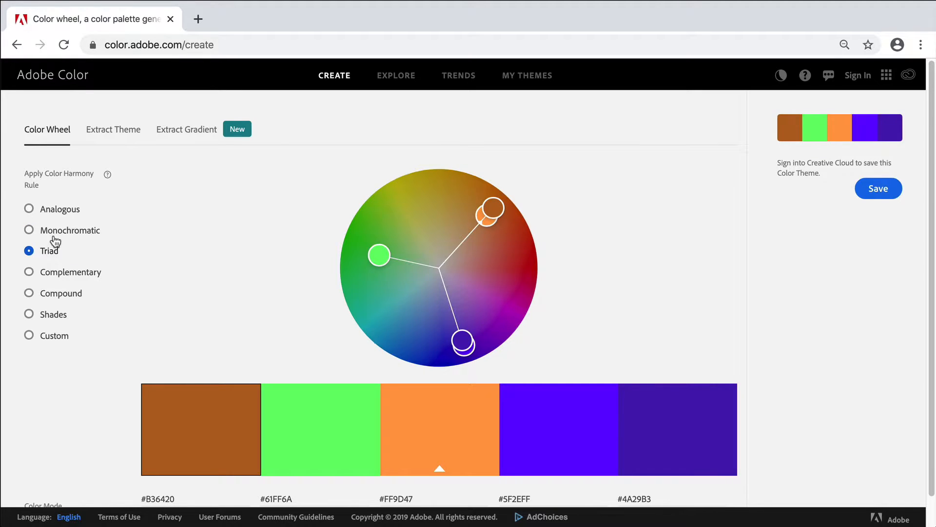
mouse_move(260, 243)
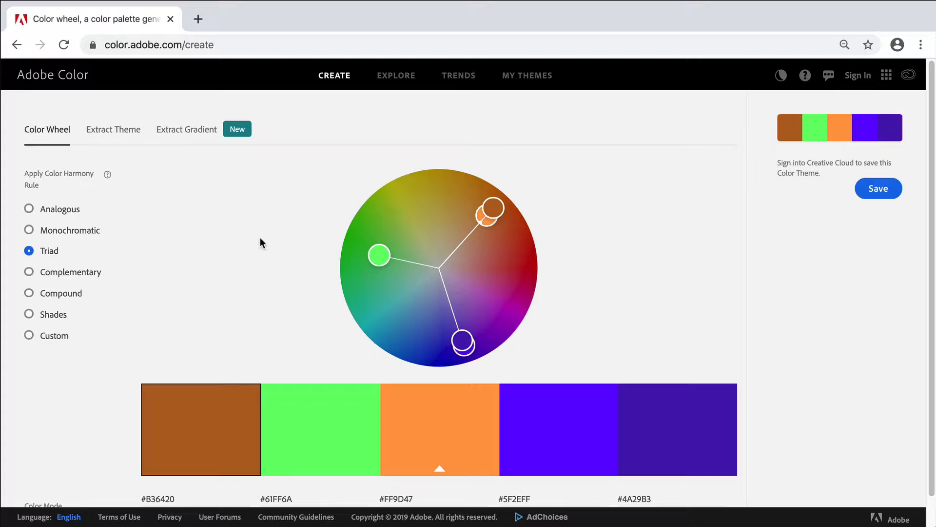
mouse_move(455, 264)
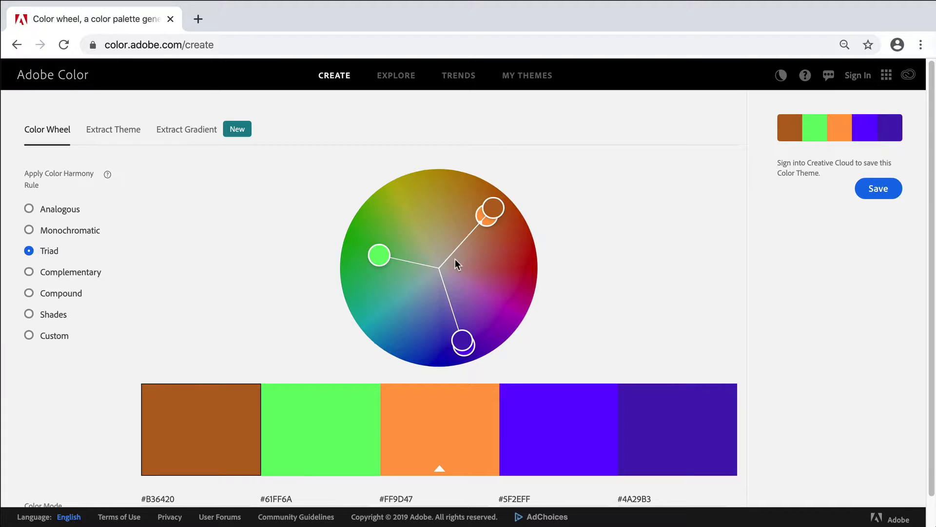
mouse_move(428, 256)
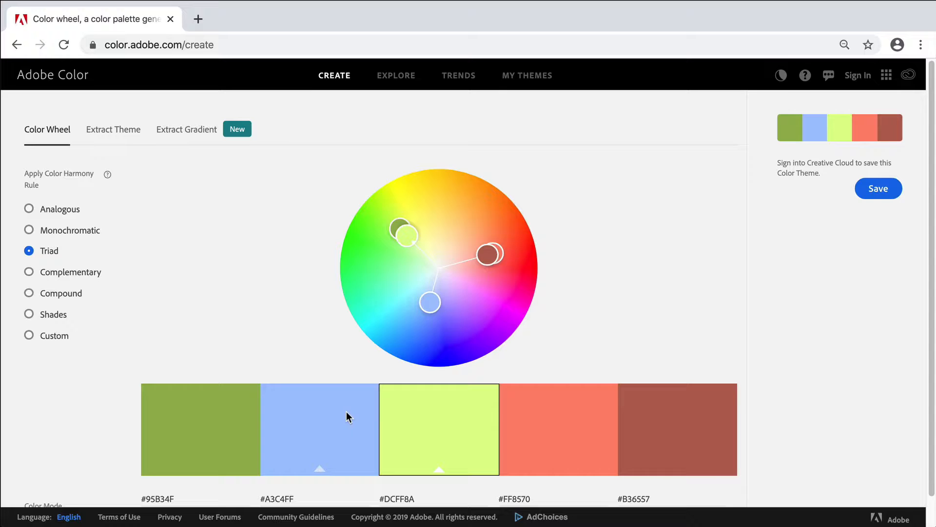
mouse_move(360, 446)
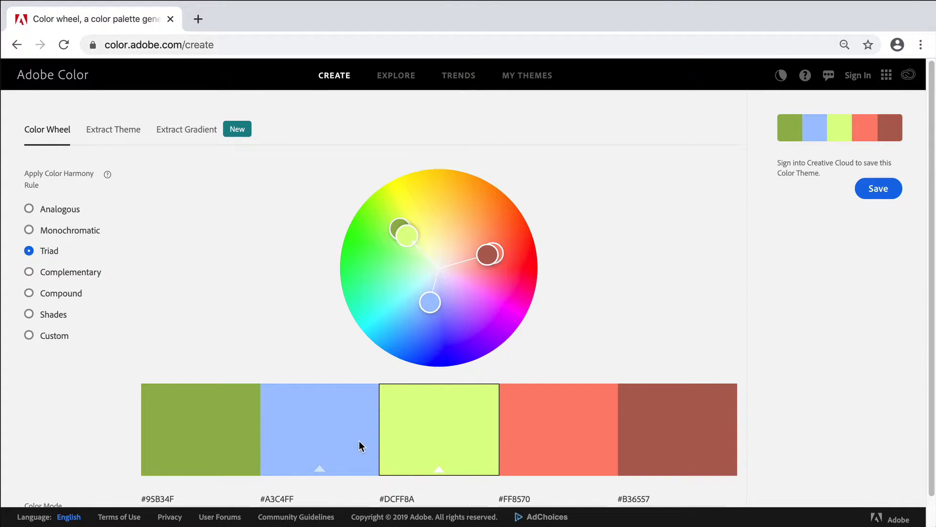
mouse_move(872, 182)
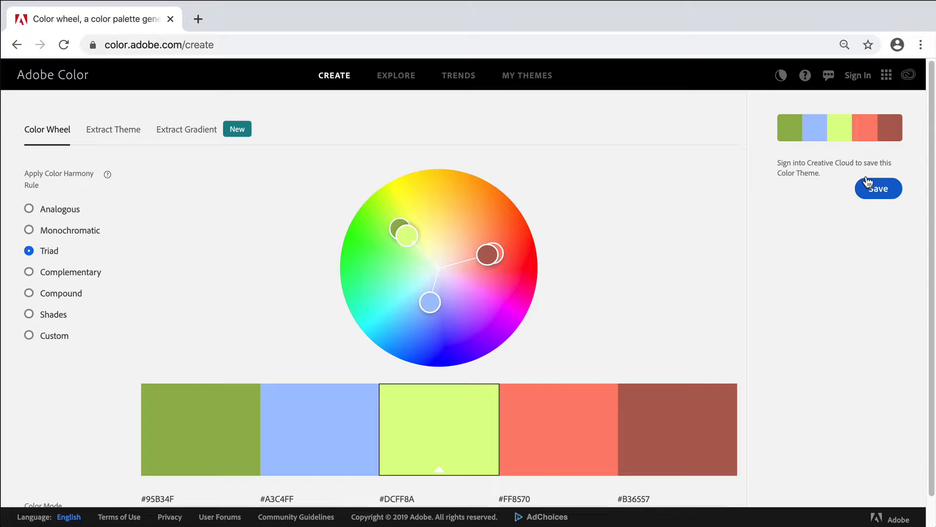
mouse_move(774, 148)
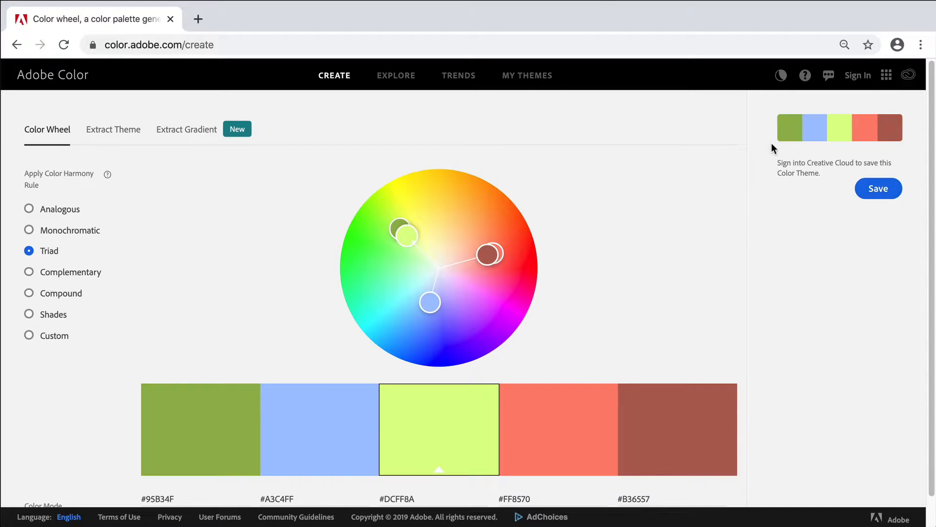
mouse_move(357, 343)
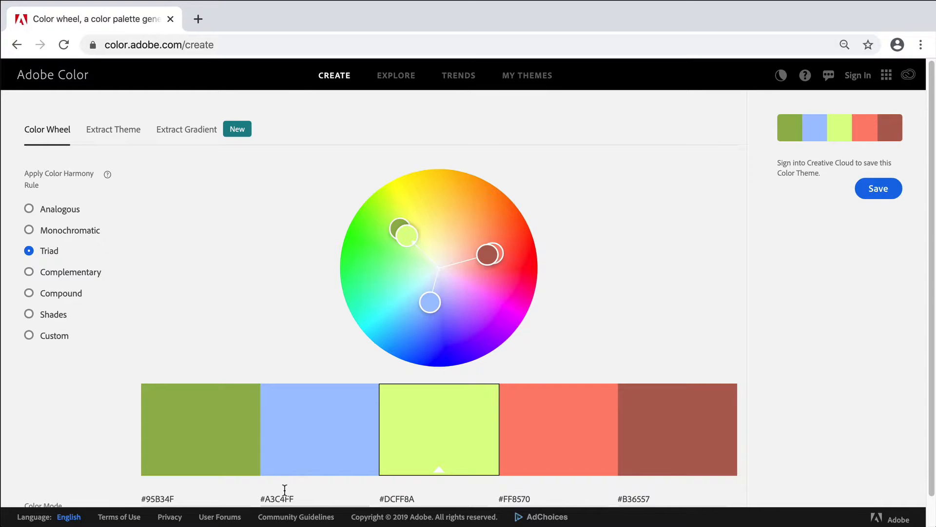
- Make the light blue swatch active and set the color mode to CMYK
left_click(320, 429)
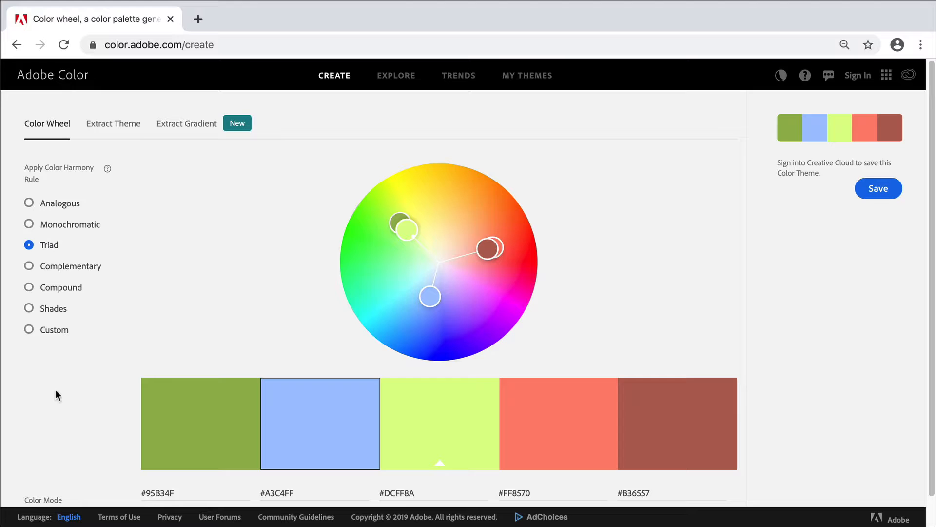
scroll("down", 3)
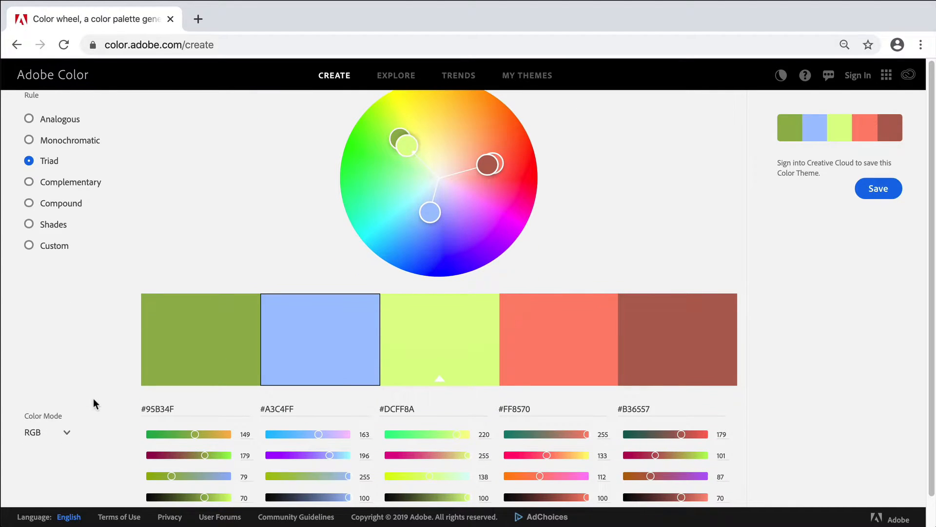
left_click(47, 432)
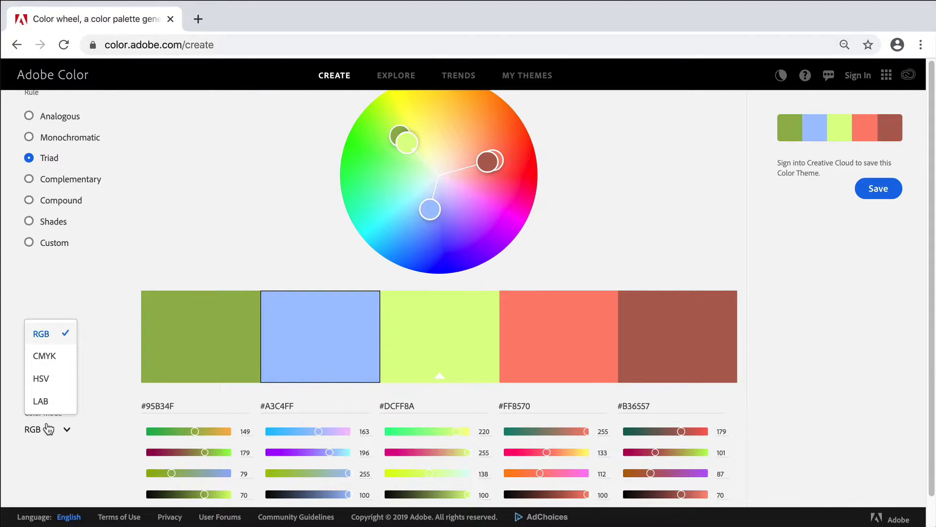
mouse_move(44, 355)
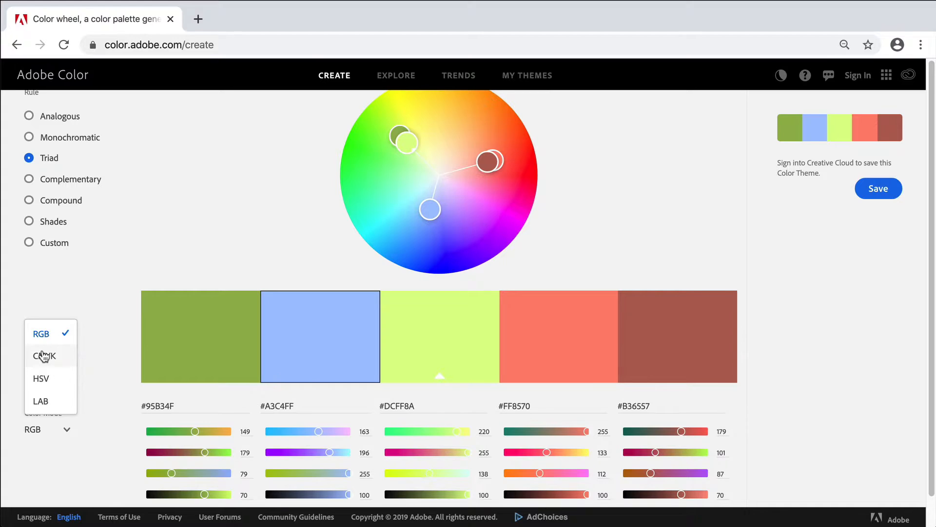
left_click(45, 355)
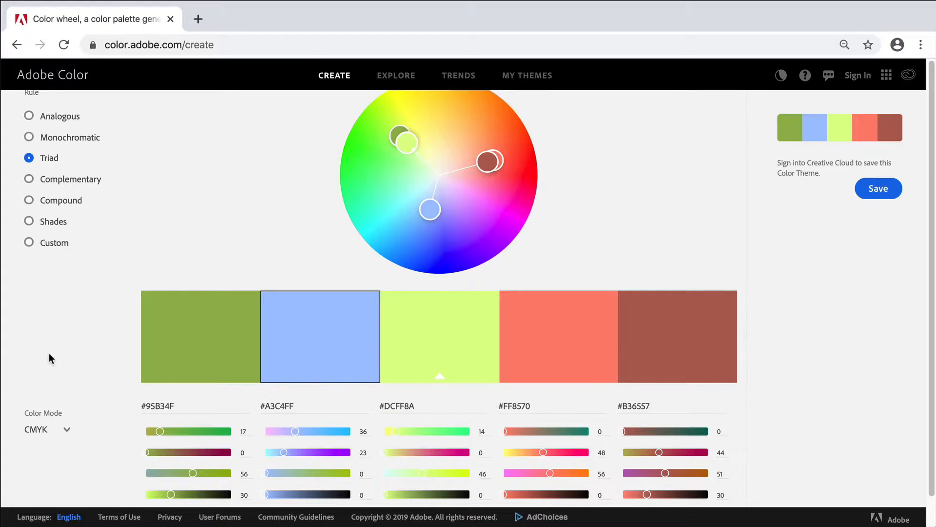
scroll("down", 3)
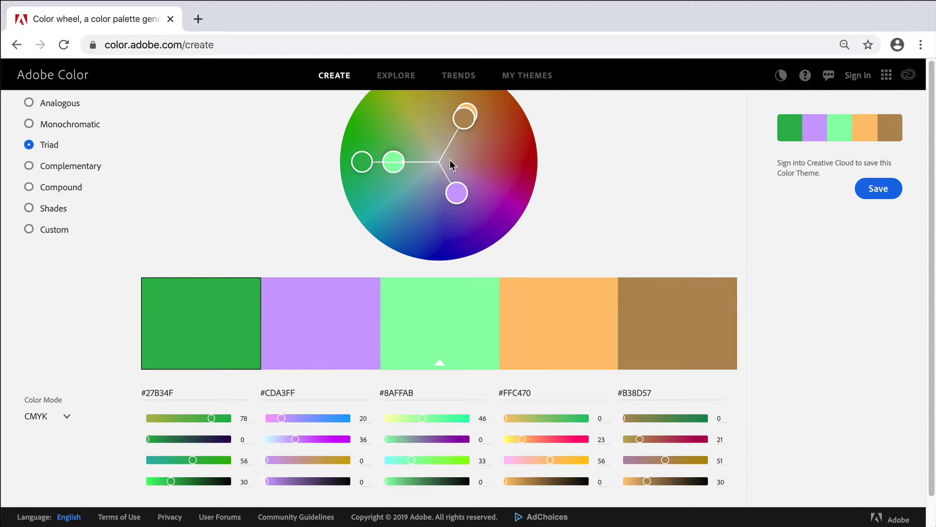
mouse_move(95, 321)
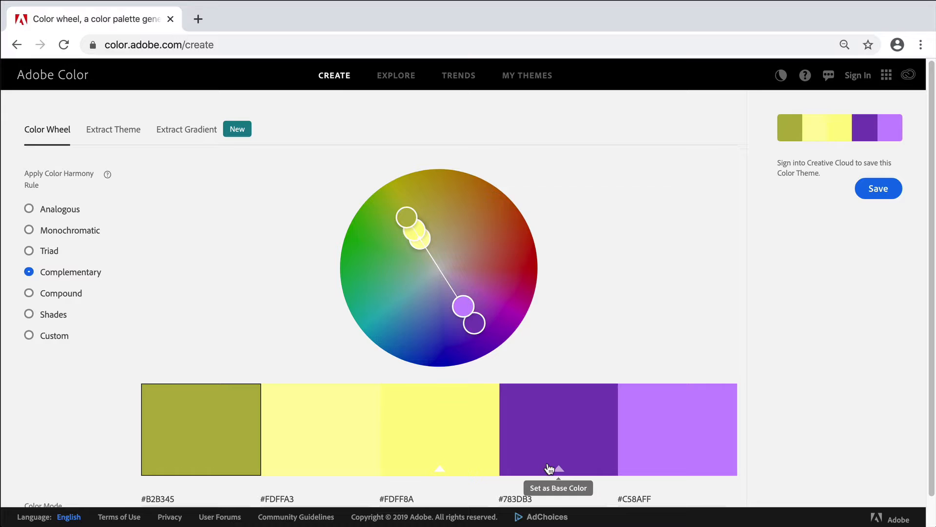
mouse_move(566, 470)
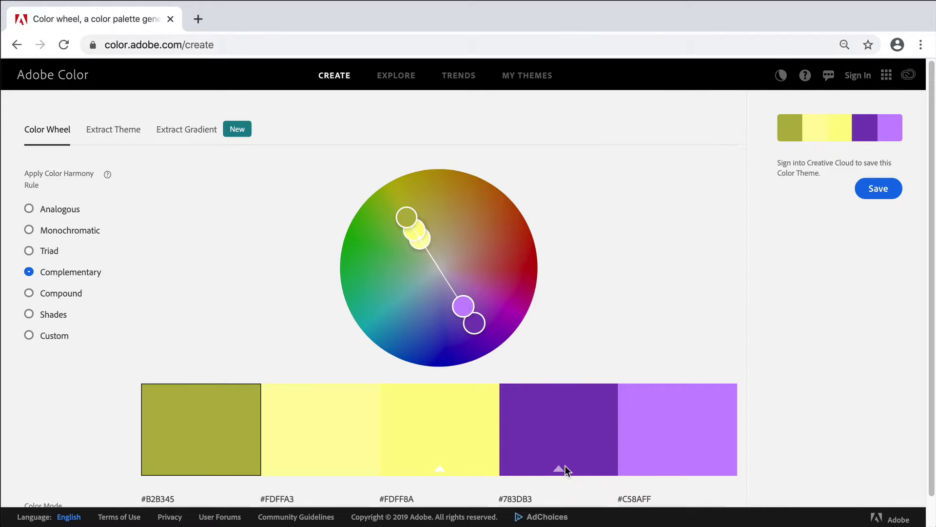
mouse_move(33, 293)
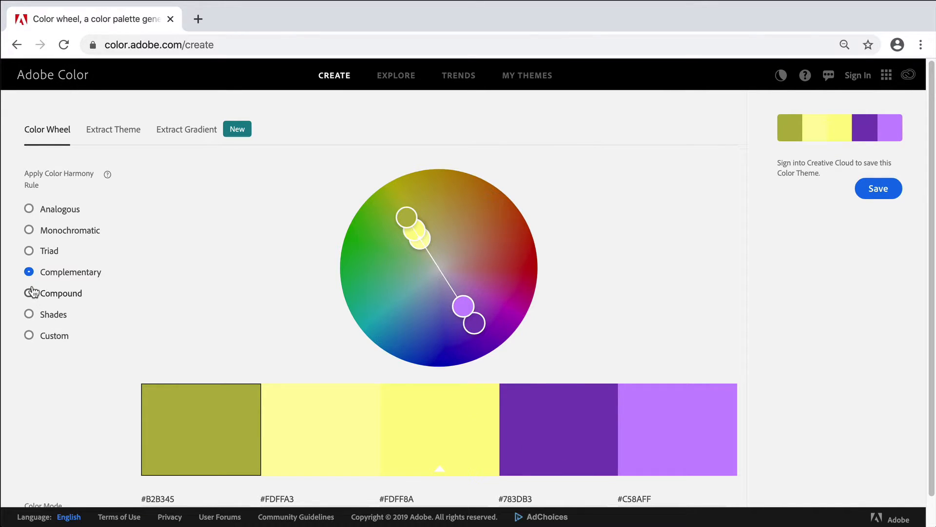
- Apply the Shades rule, then switch to Custom and head to Explore
left_click(28, 314)
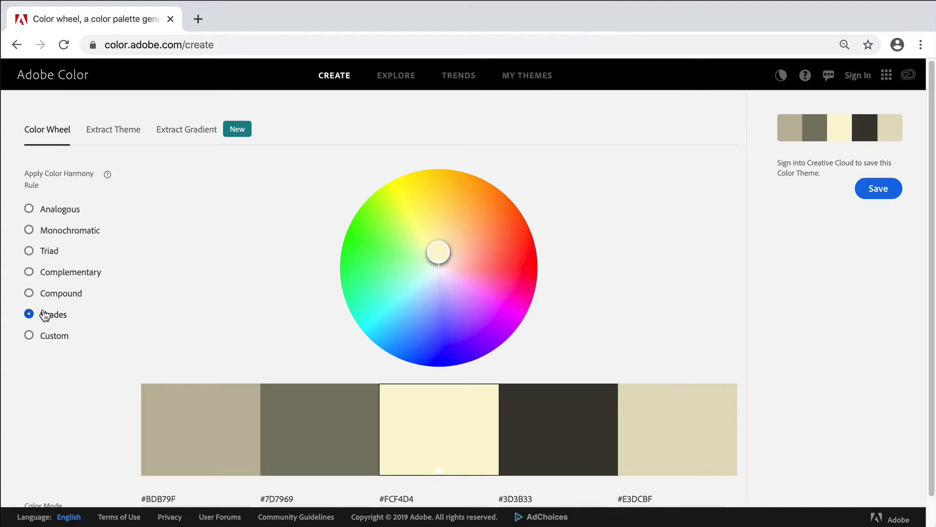
left_click(28, 335)
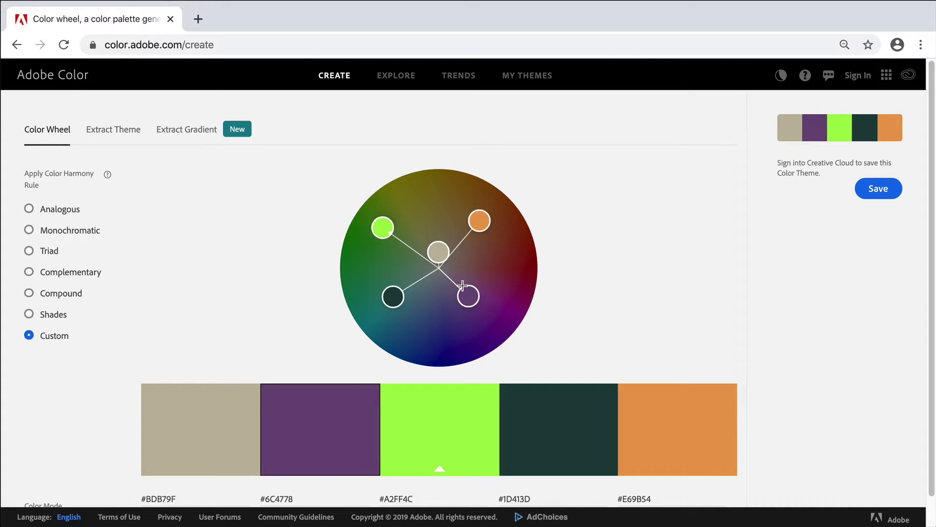
left_click(396, 75)
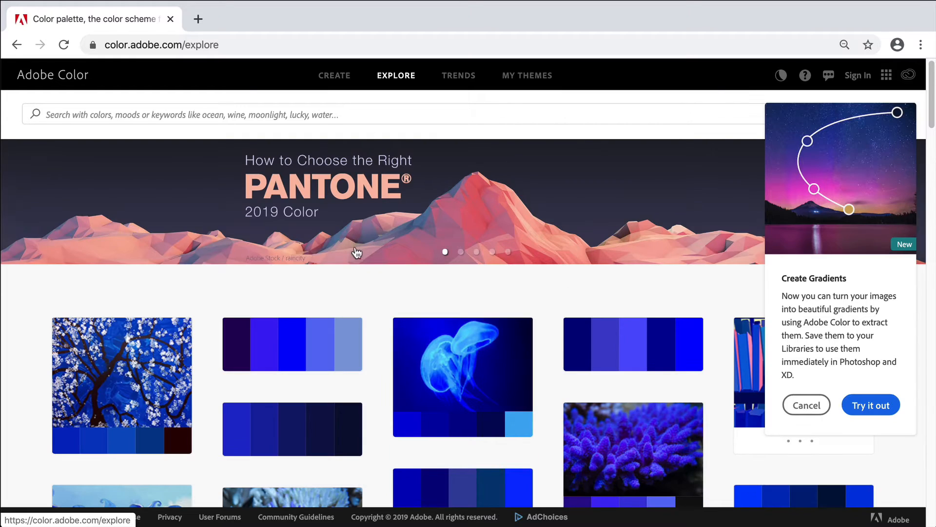
mouse_move(366, 316)
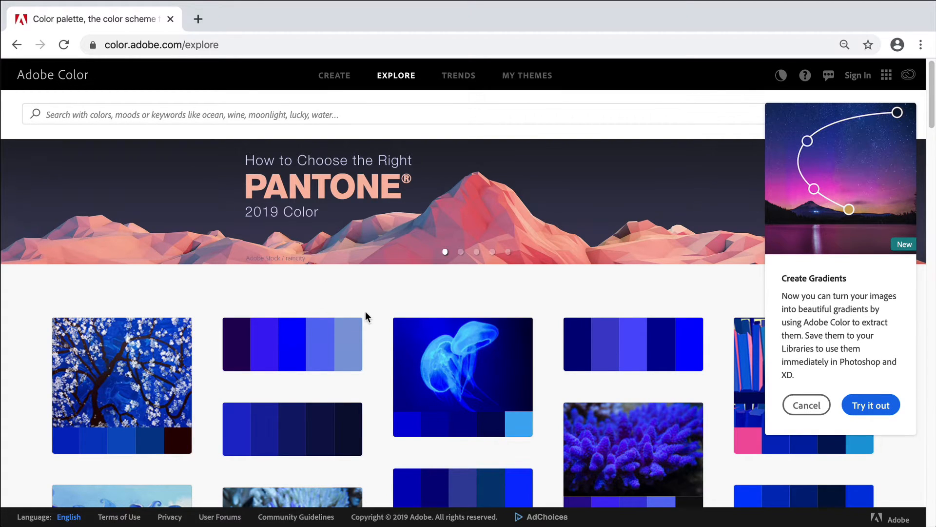
- Browse the Explore palette grid, load page 2, then move to Trends
scroll("down", 3)
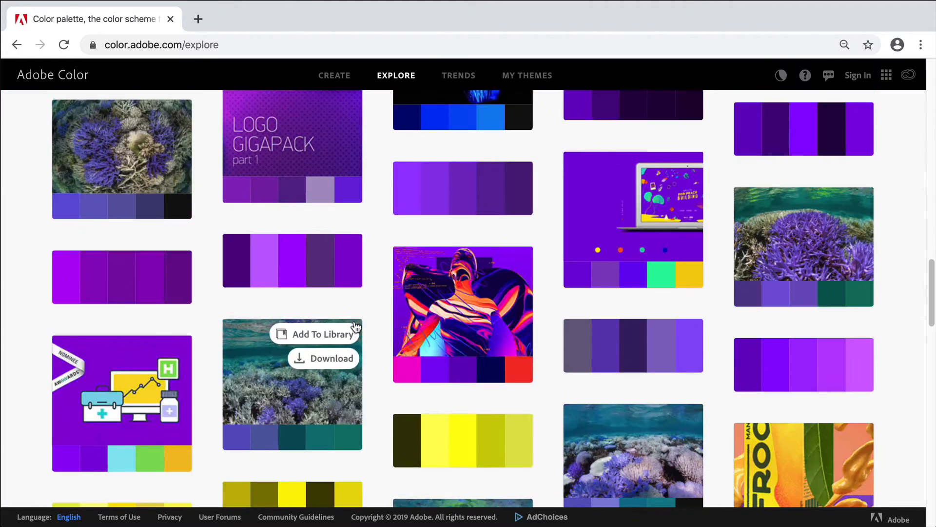
scroll("down", 3)
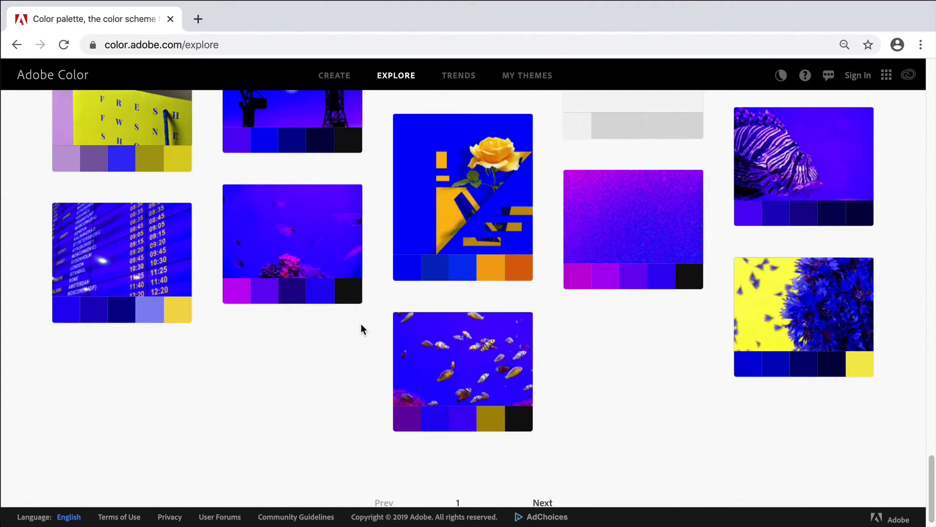
left_click(541, 502)
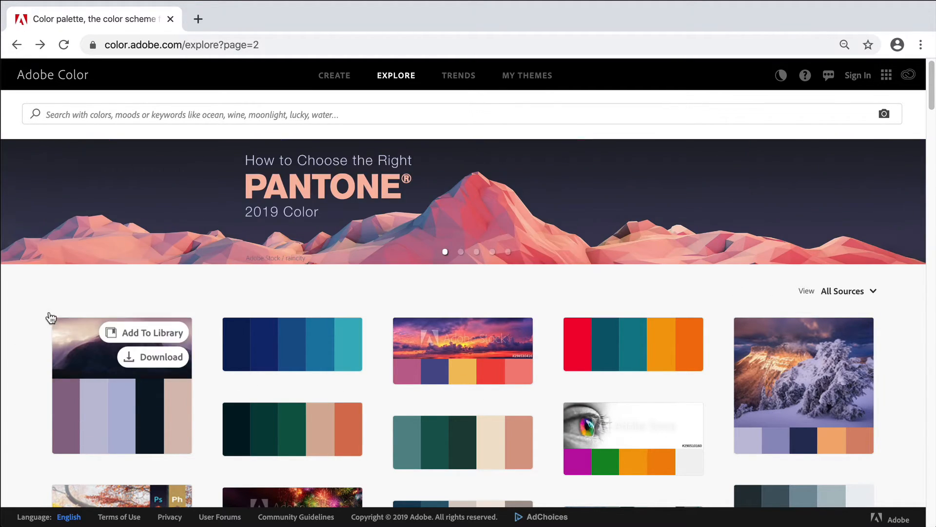
mouse_move(436, 343)
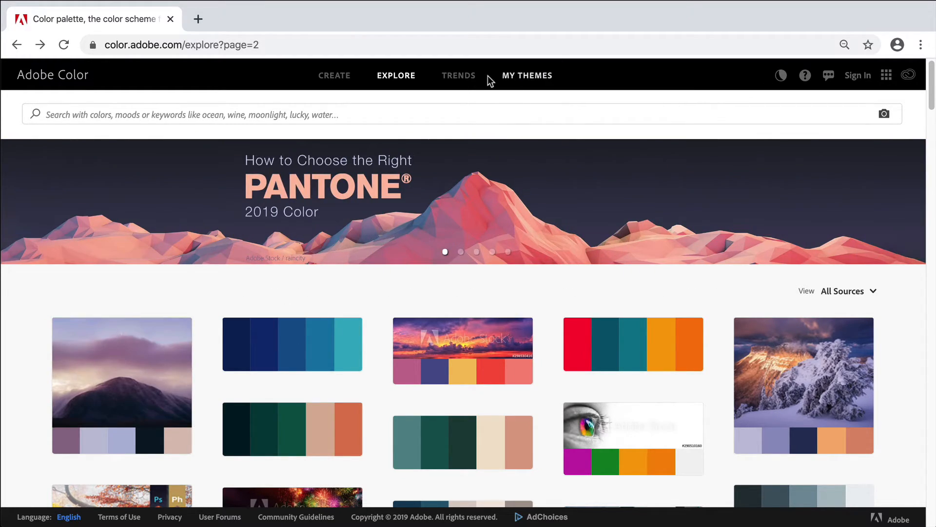
left_click(458, 75)
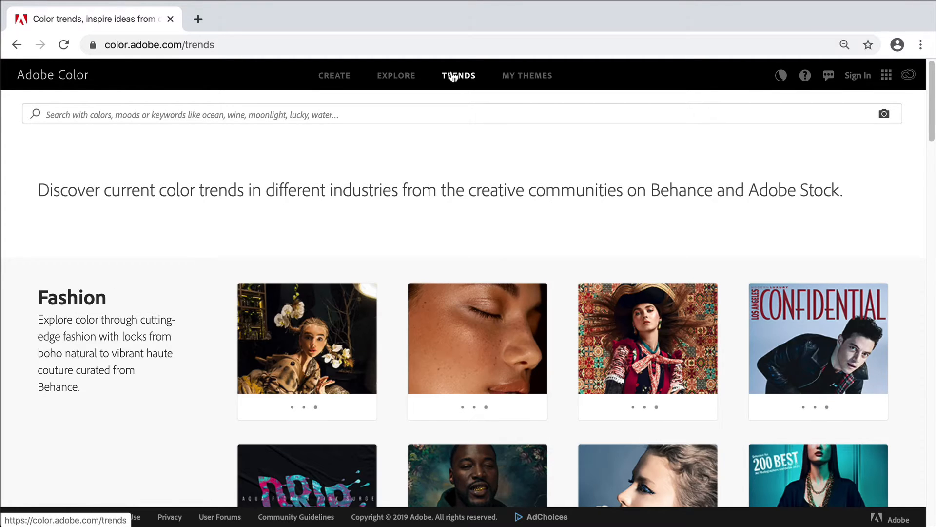
- Scroll through the Fashion and Illustration trend palettes and back to the top
scroll("down", 3)
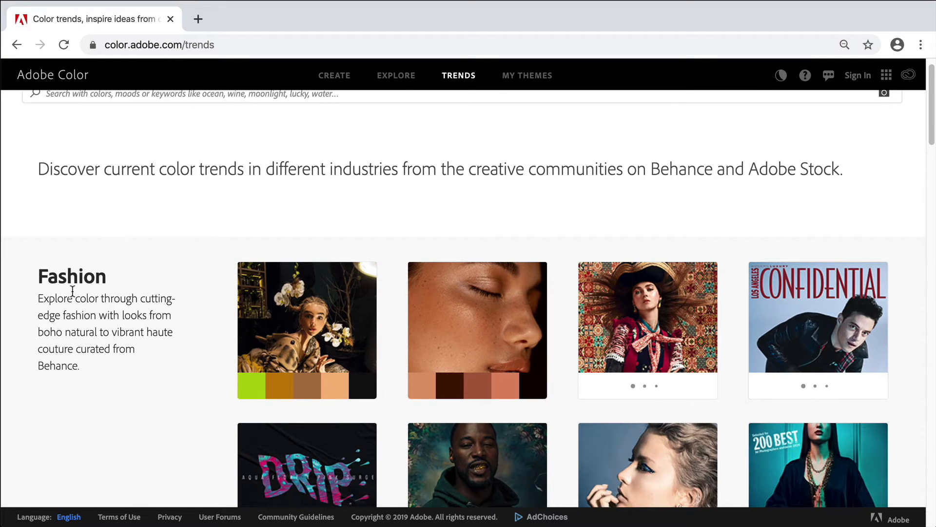
scroll("down", 3)
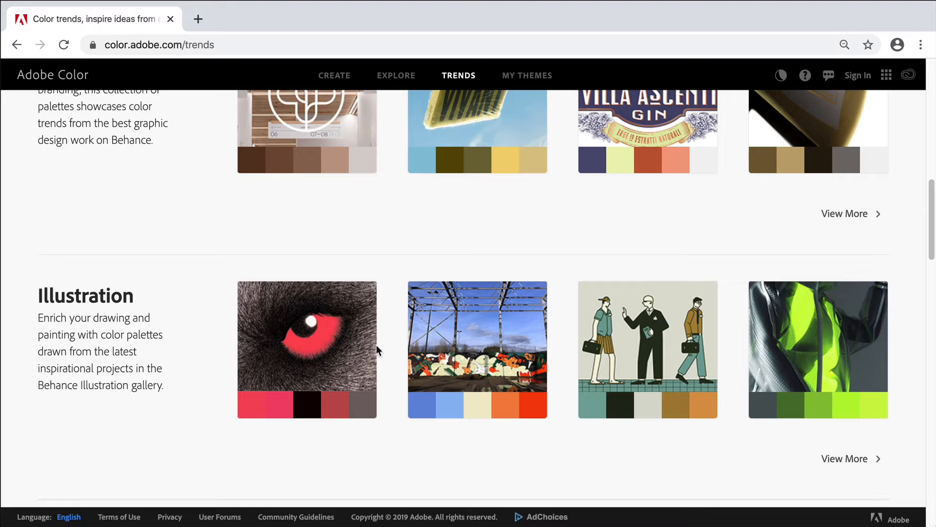
mouse_move(307, 350)
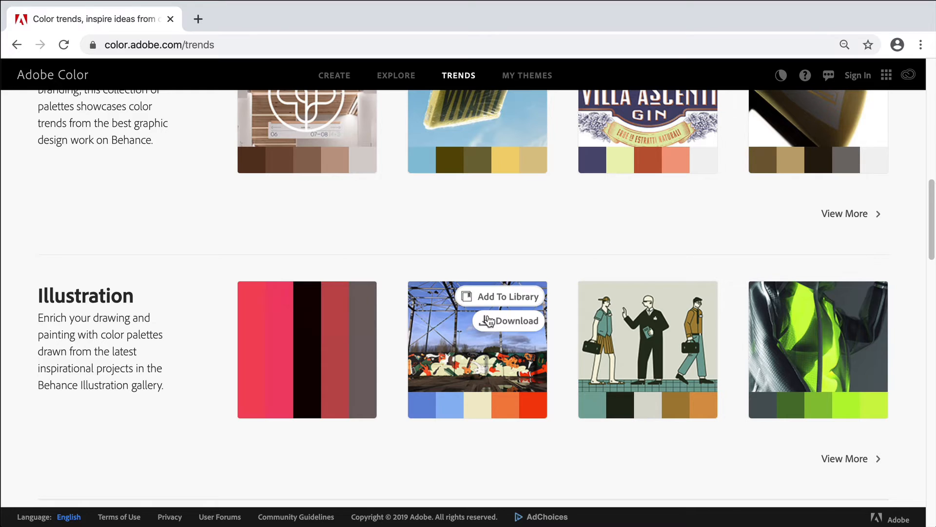
scroll("down", 3)
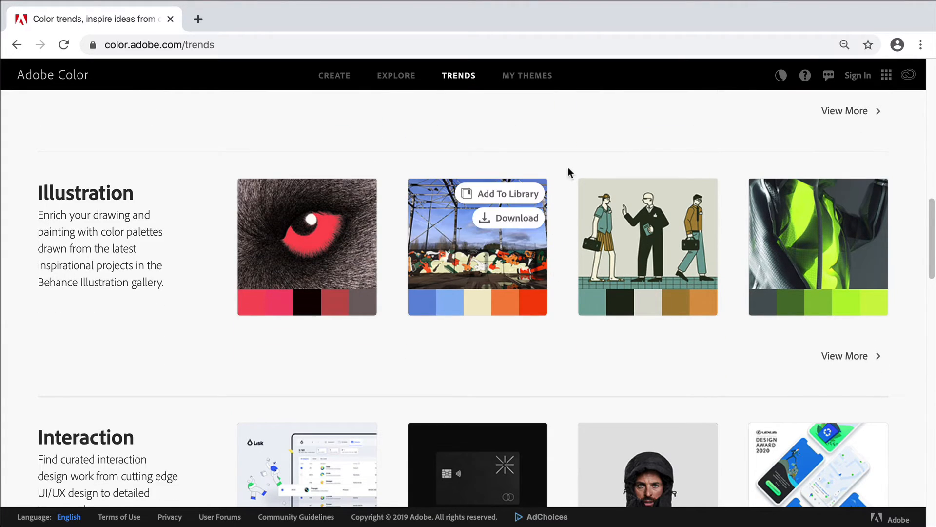
scroll("up", 3)
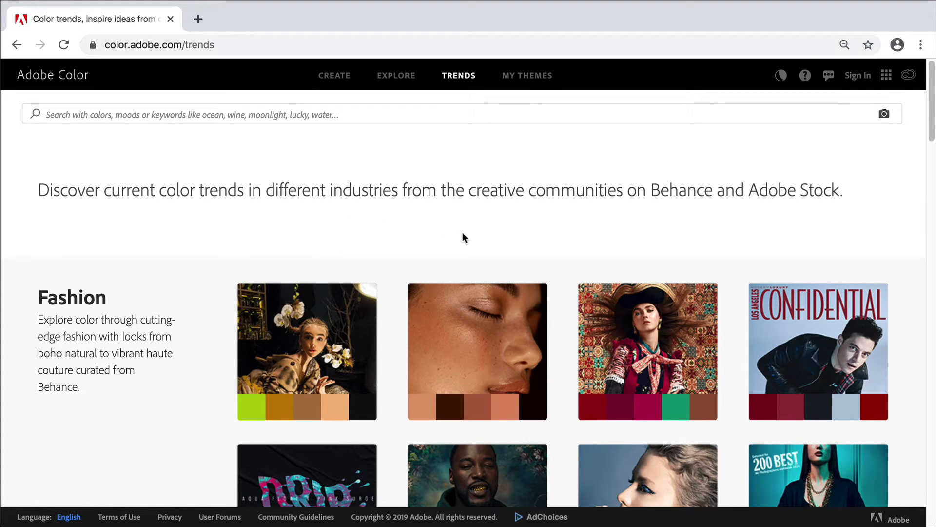
mouse_move(477, 351)
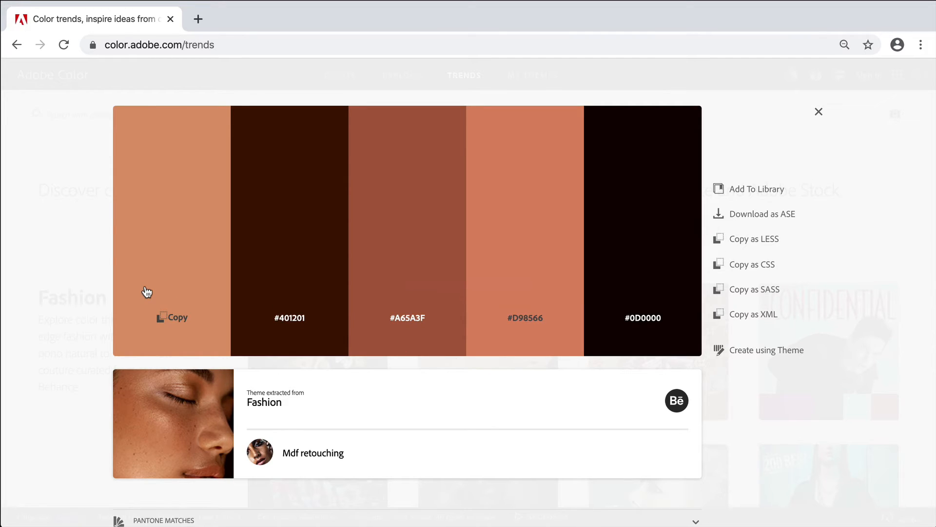
mouse_move(289, 293)
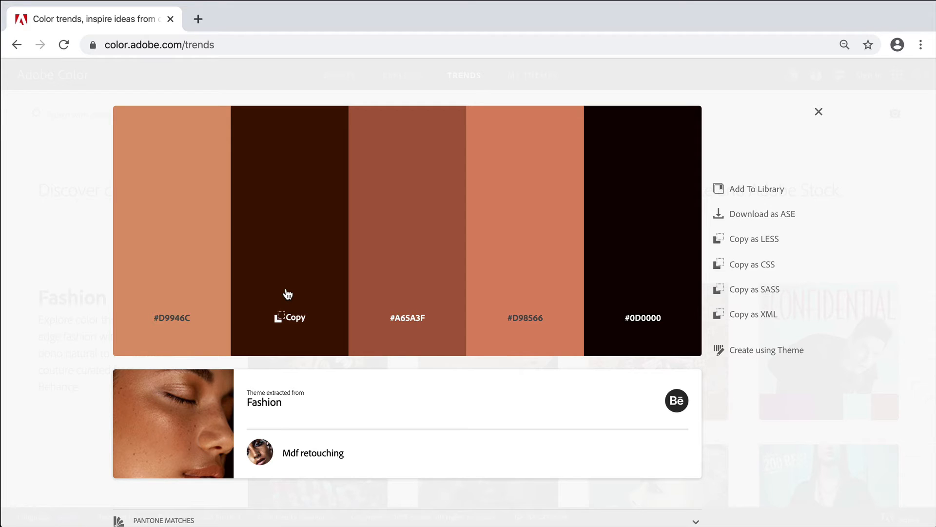
- Copy the dark brown swatch's hex code, then the whole theme as CSS
left_click(289, 316)
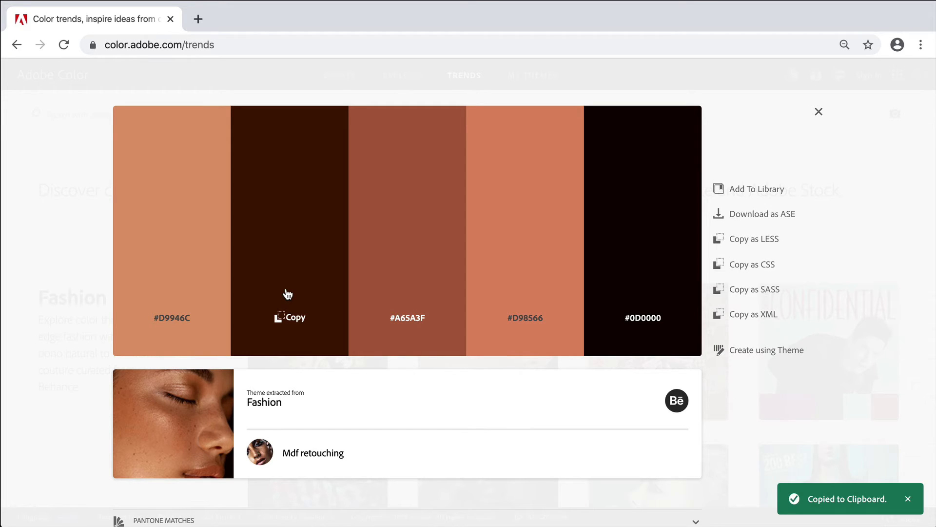
mouse_move(720, 199)
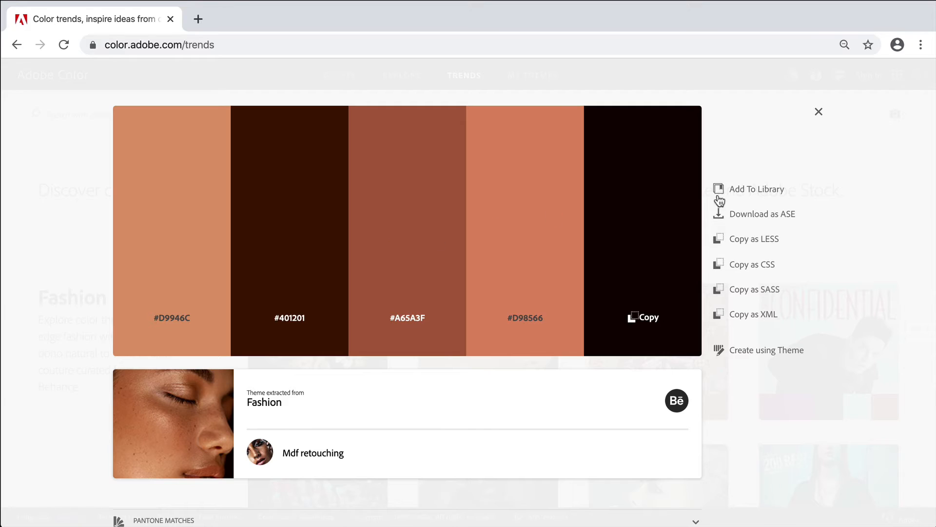
mouse_move(750, 230)
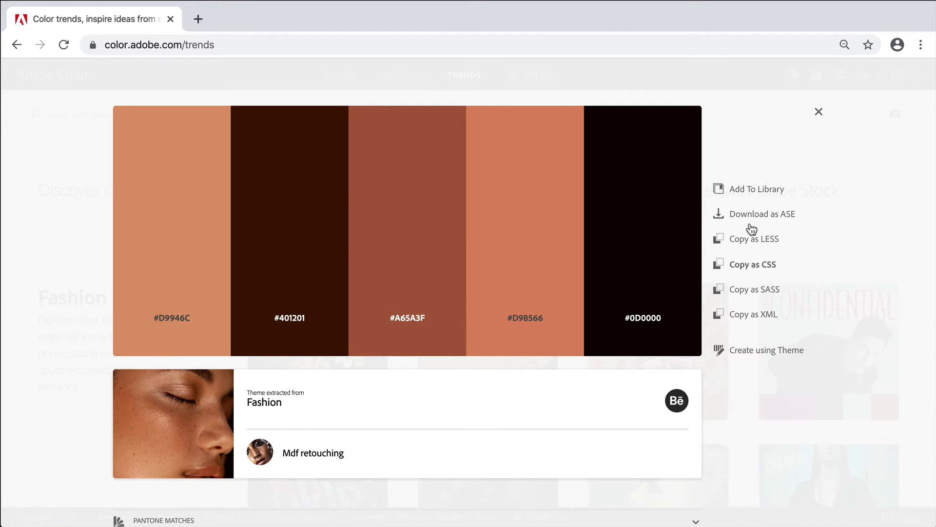
mouse_move(766, 251)
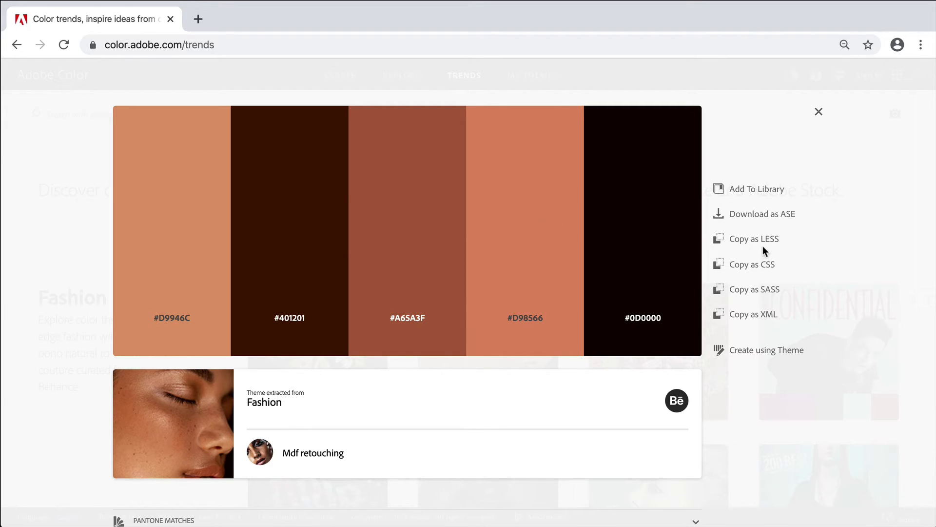
left_click(752, 264)
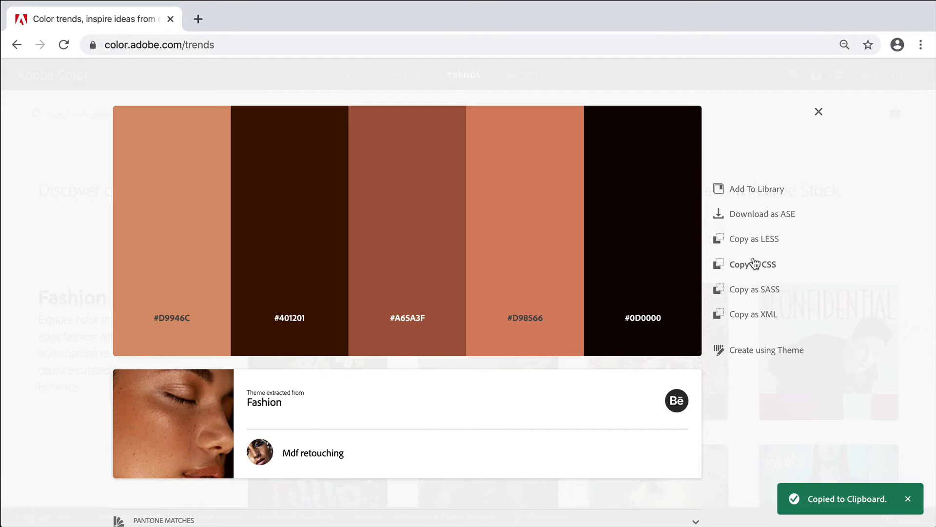
mouse_move(745, 265)
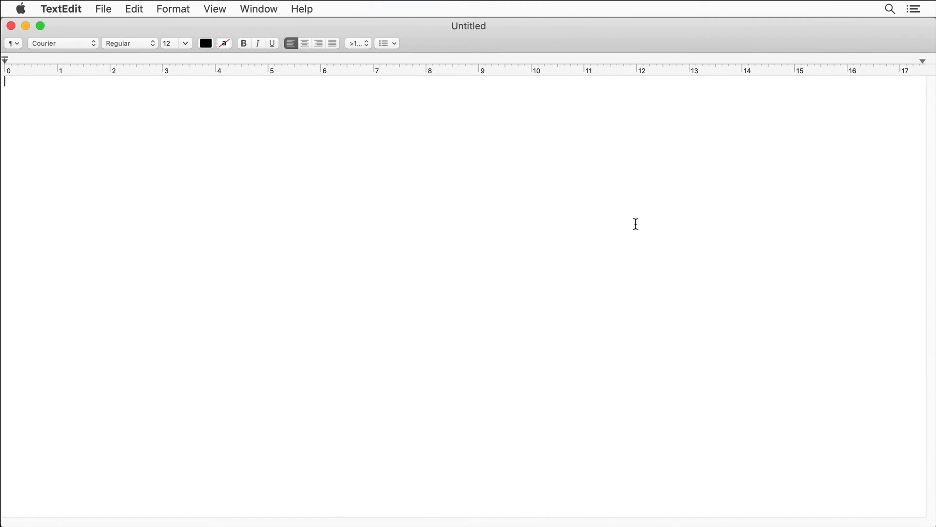
- Paste the theme's CSS swatches in hex, RGBA and HSLA into TextEdit
type("/* Color Theme Swatches in Hex */")
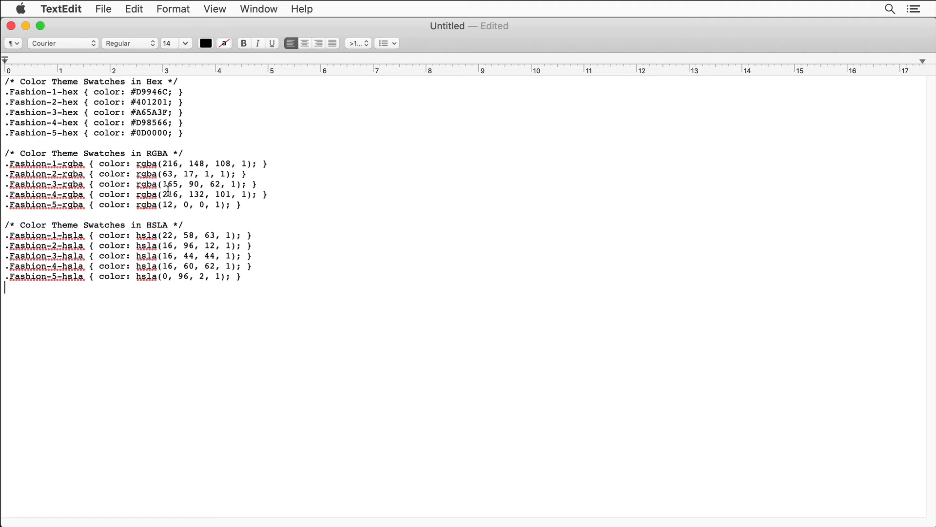
mouse_move(205, 166)
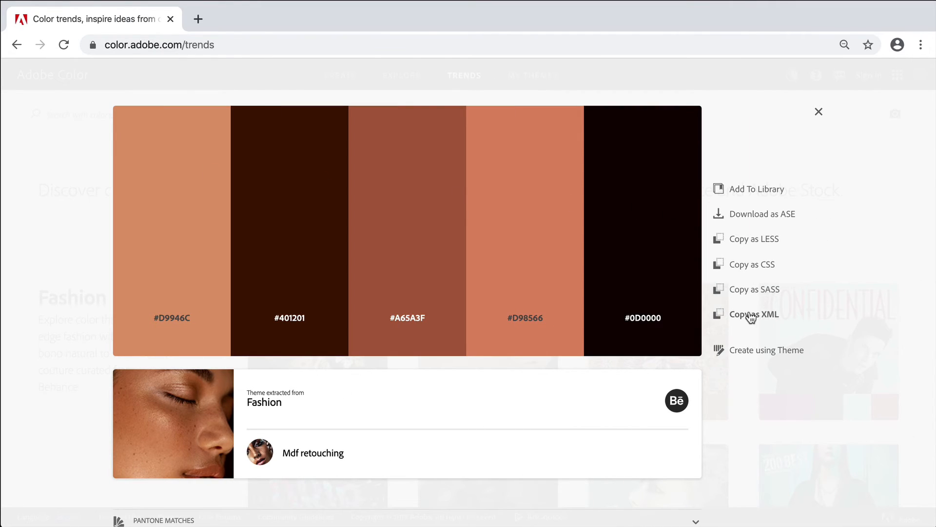
- Close the Fashion theme details panel to return to Trends
left_click(754, 314)
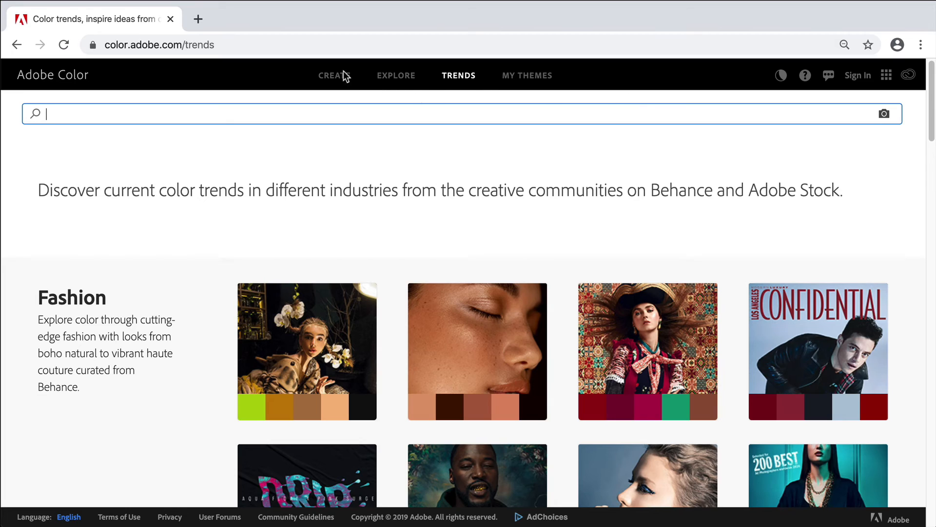
- On the Create color wheel, move the analogous base color from pink to yellow-green
left_click(333, 75)
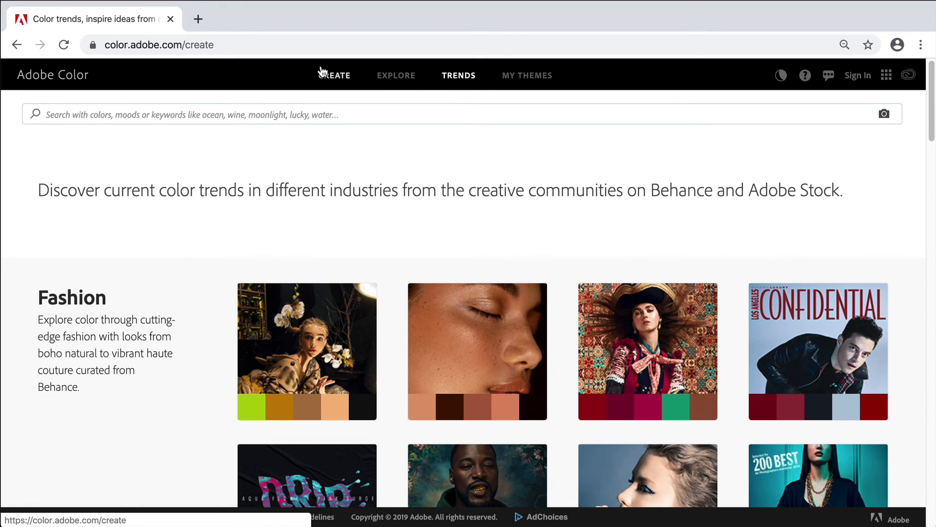
left_click(334, 75)
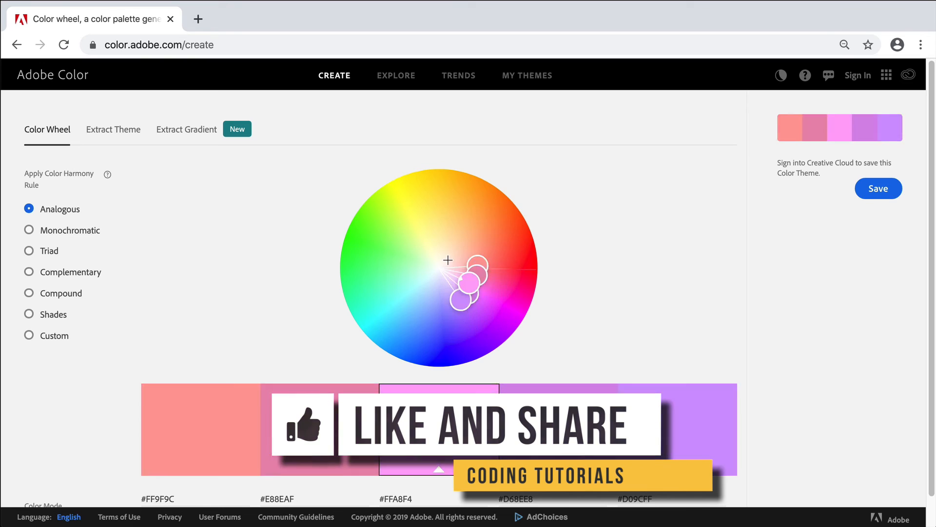
left_click_drag(448, 259, 392, 226)
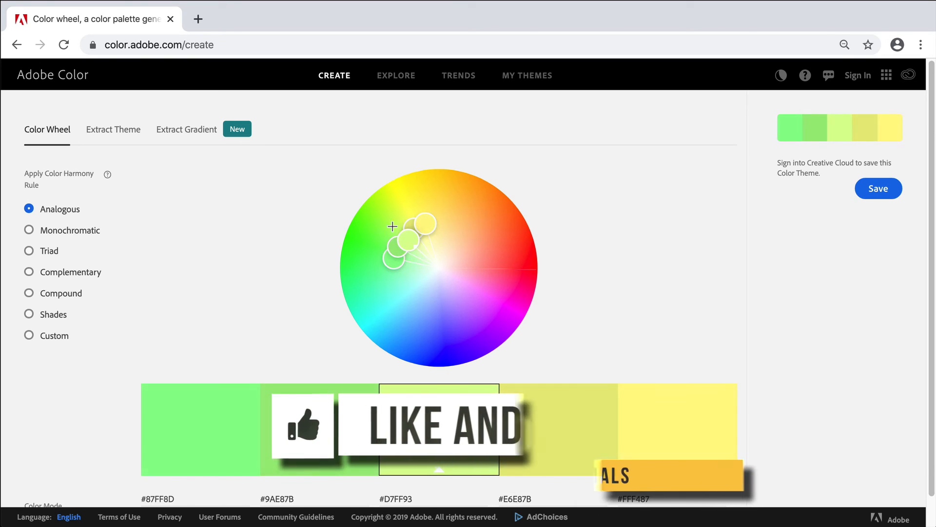